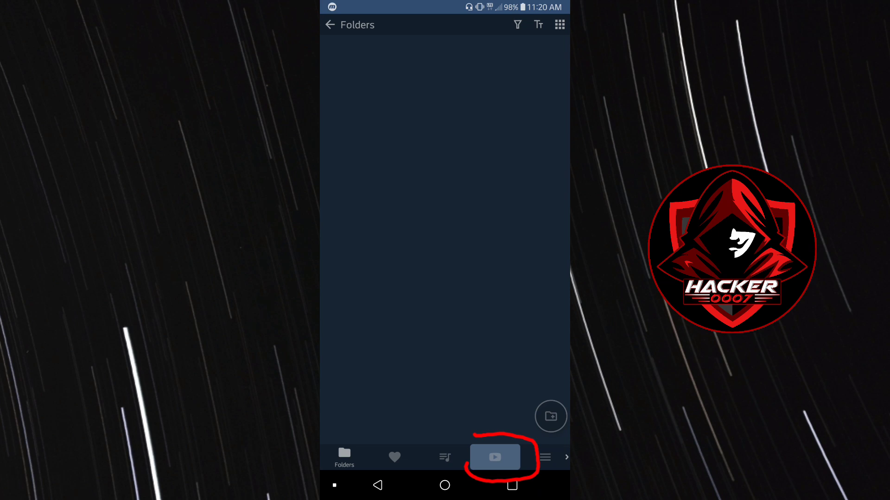
Open the media player's YouTube tab to show the signed-in YouTube home feed.
left_click(494, 457)
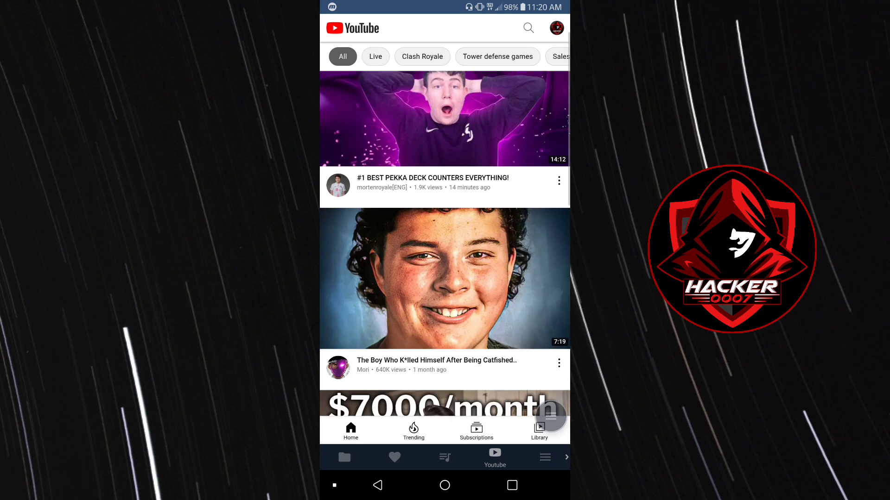
Scroll down the YouTube home feed, then return to the top via Home to refresh recommendations.
scroll("down", 3)
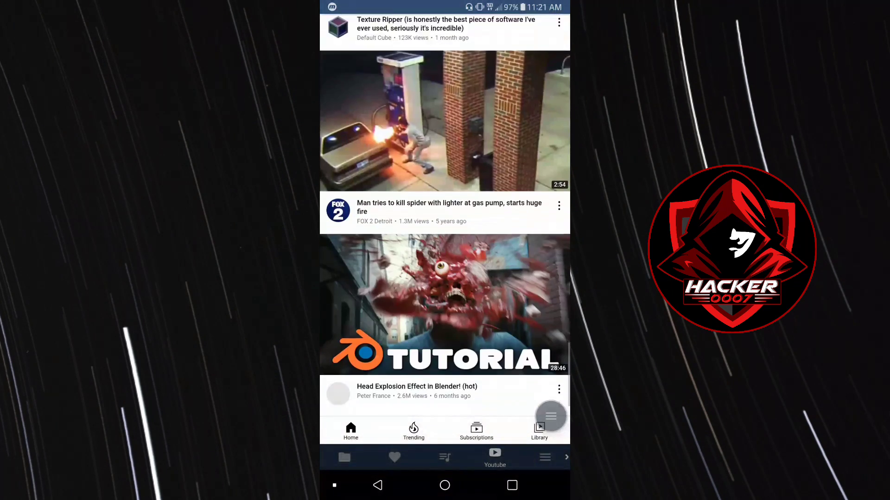
left_click(350, 430)
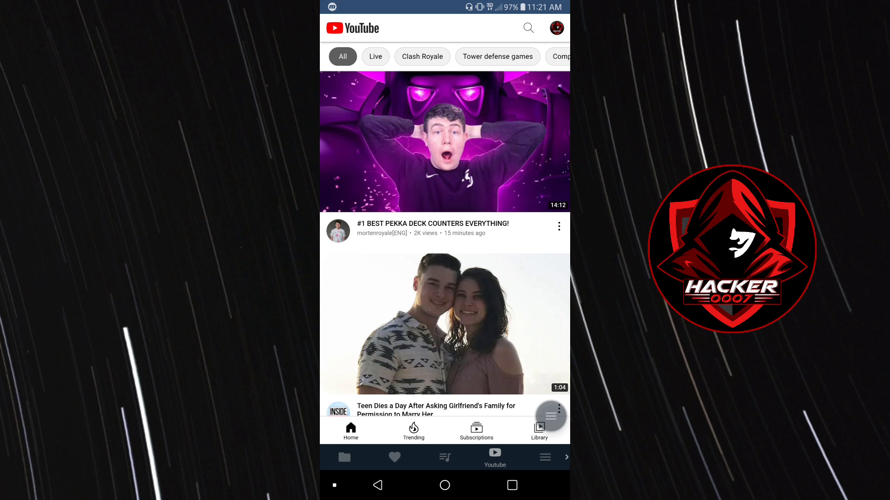
left_click(556, 28)
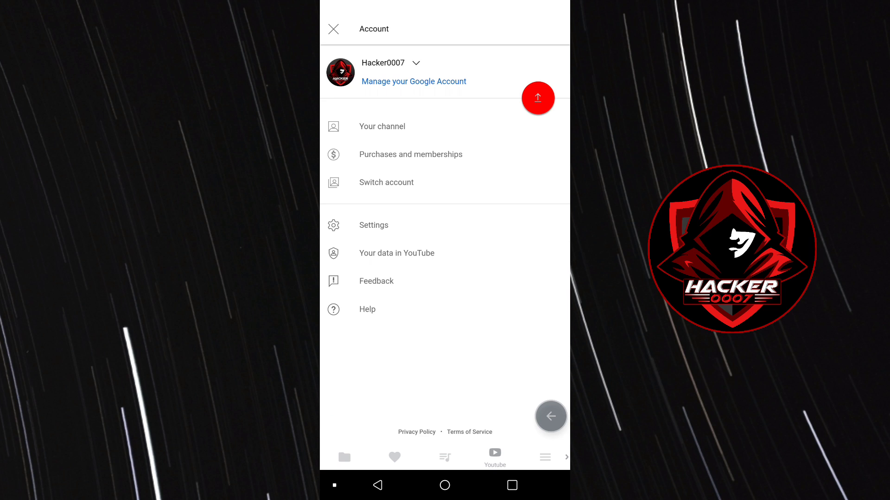
left_click(333, 28)
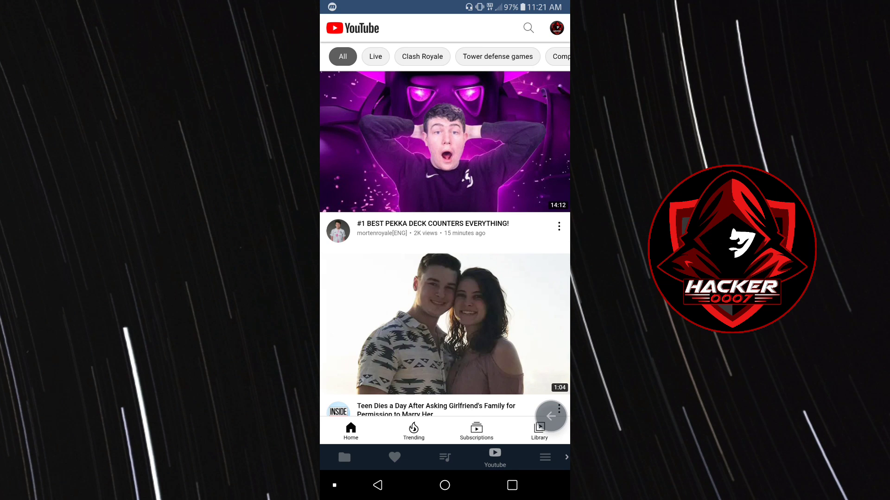